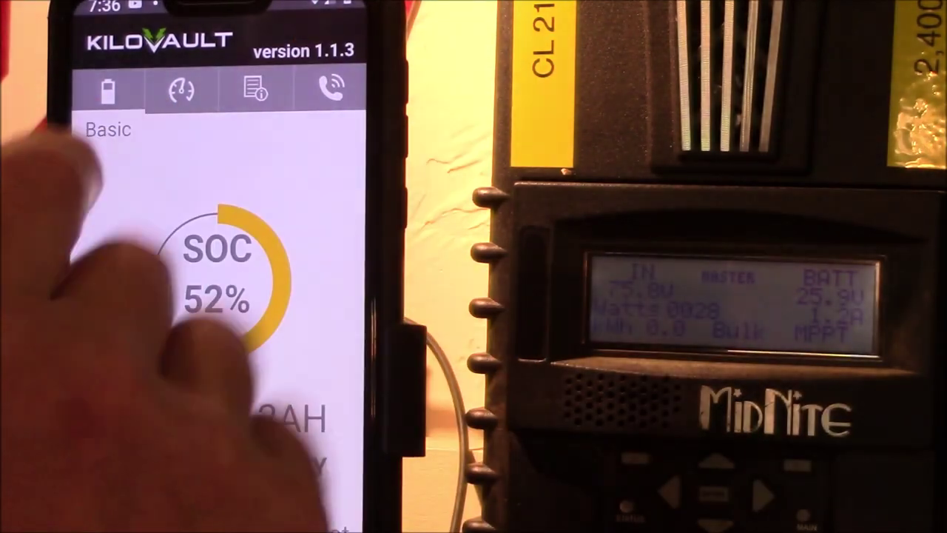
# Step: Show the System Log events, then KiloVault's contact page with address, phone and website
pyautogui.click(177, 89)
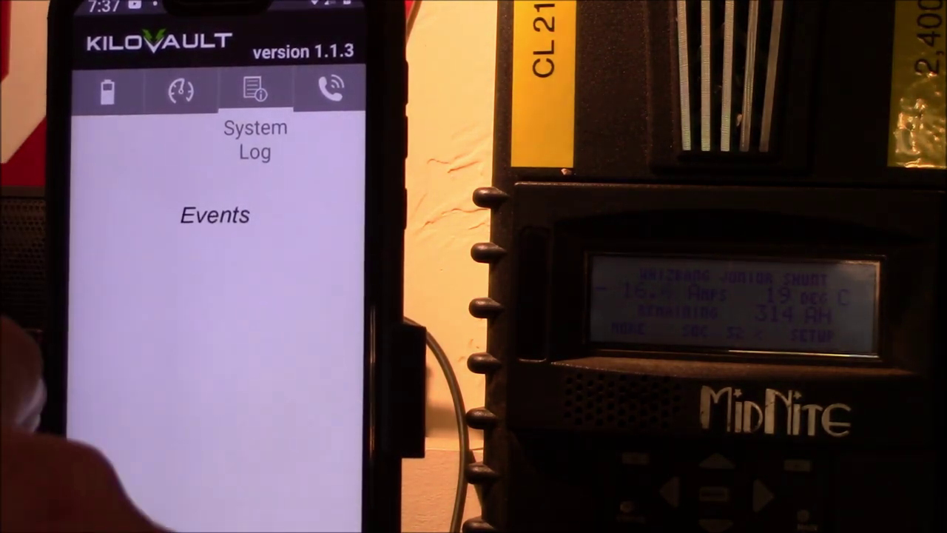
pyautogui.click(331, 89)
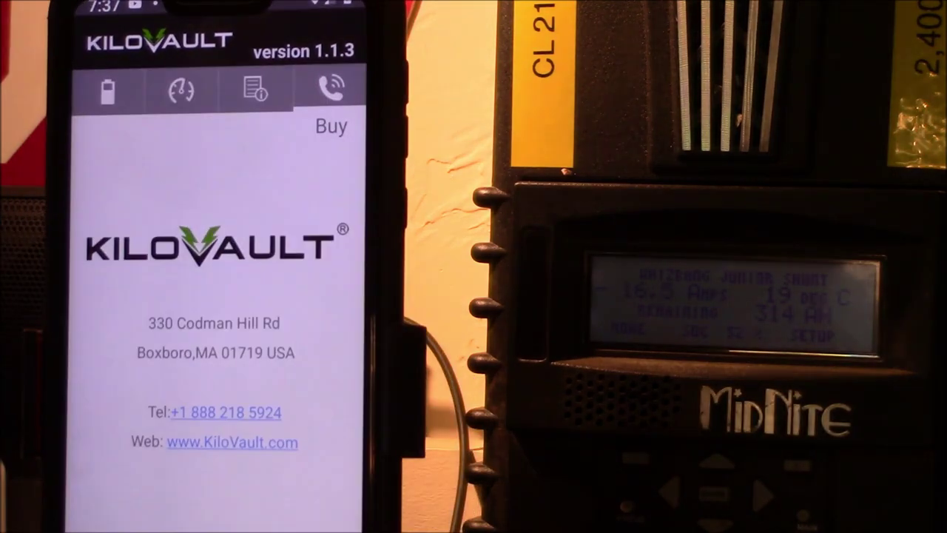